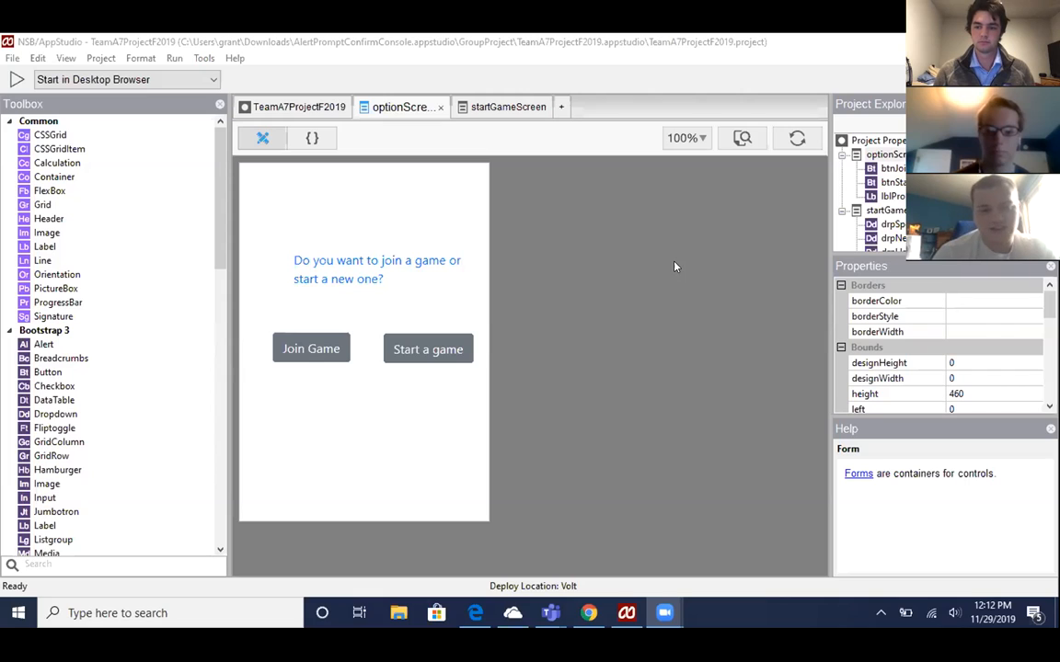
mouse_move(478, 258)
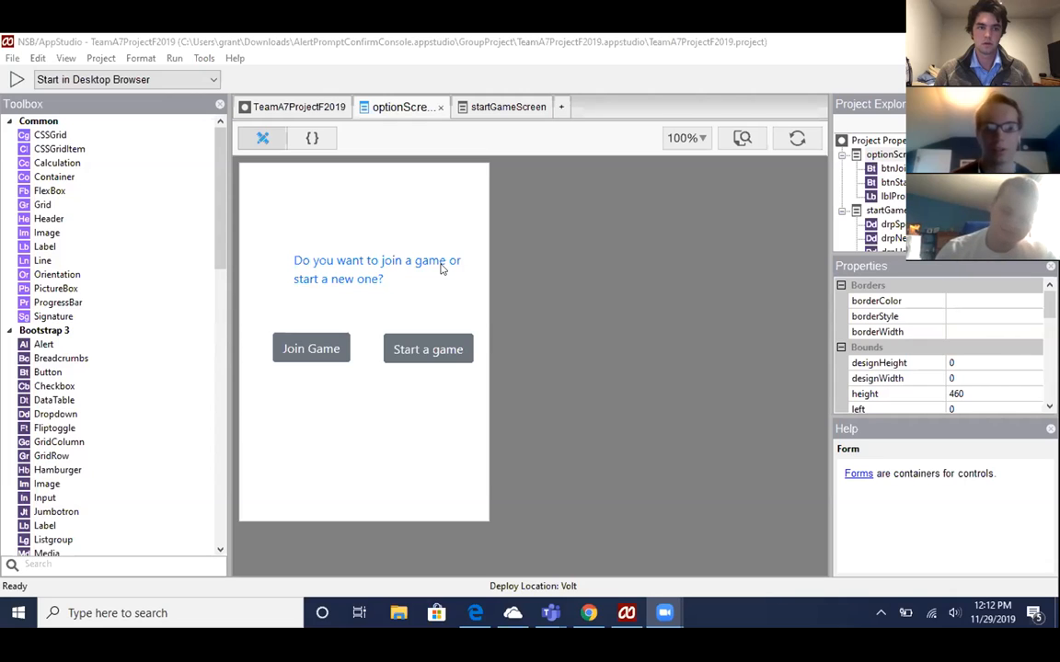
mouse_move(328, 239)
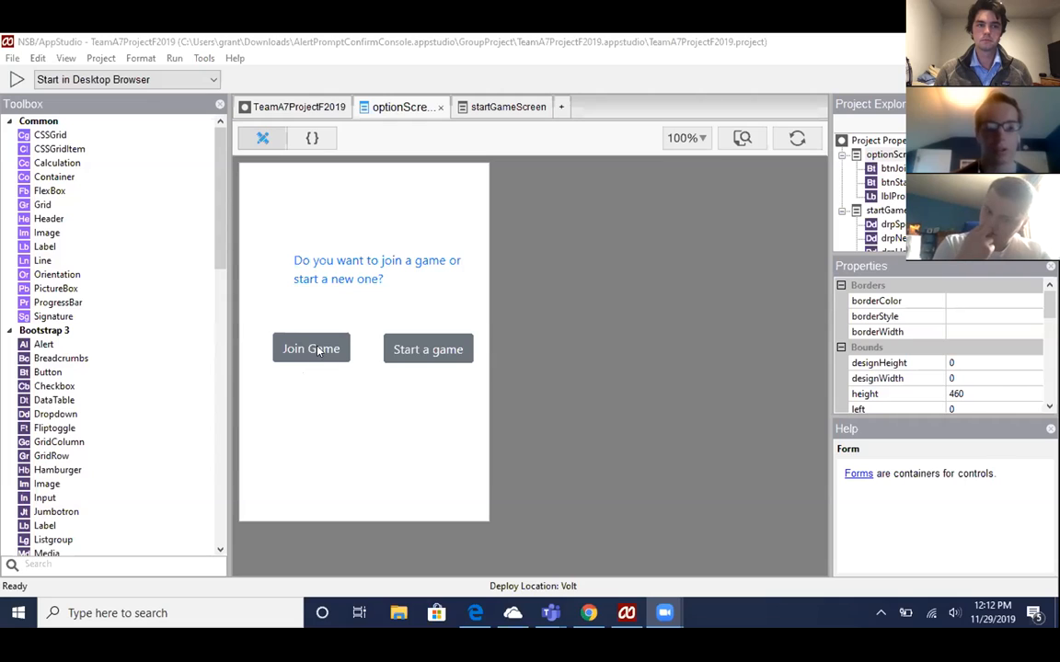
mouse_move(436, 357)
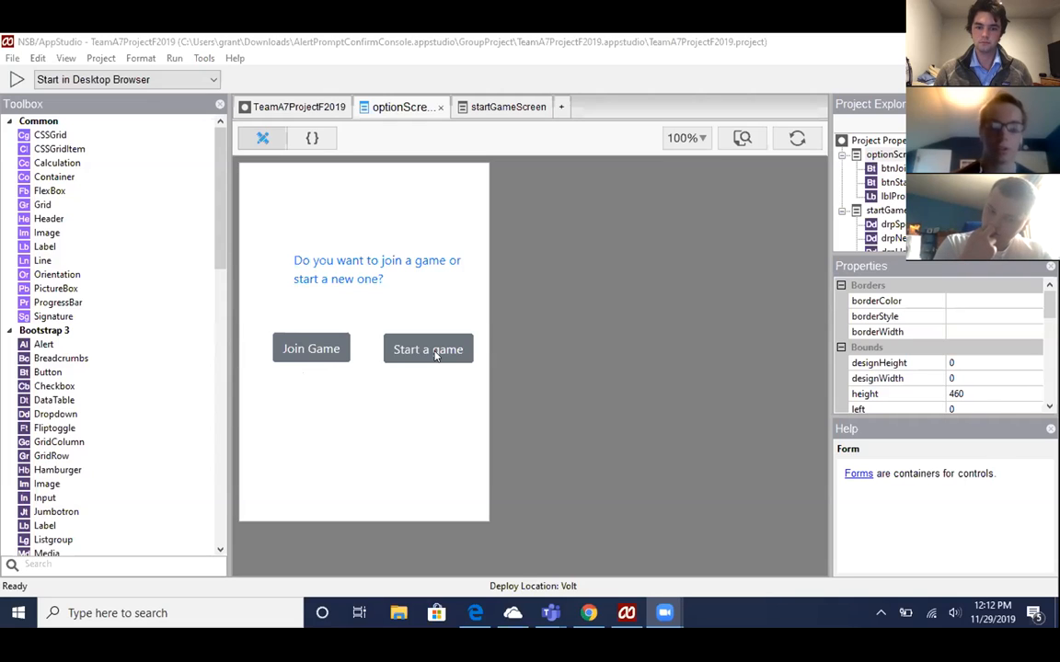
Switch to the startGameScreen form showing sport and player dropdowns, time, address fields and Post Event
left_click(493, 107)
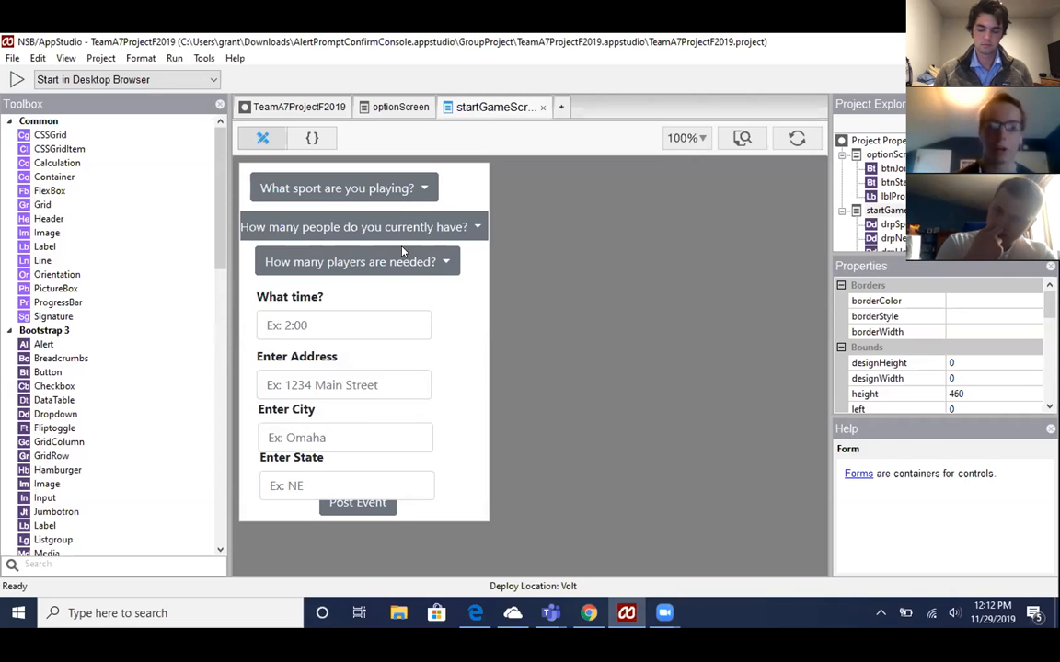
mouse_move(388, 188)
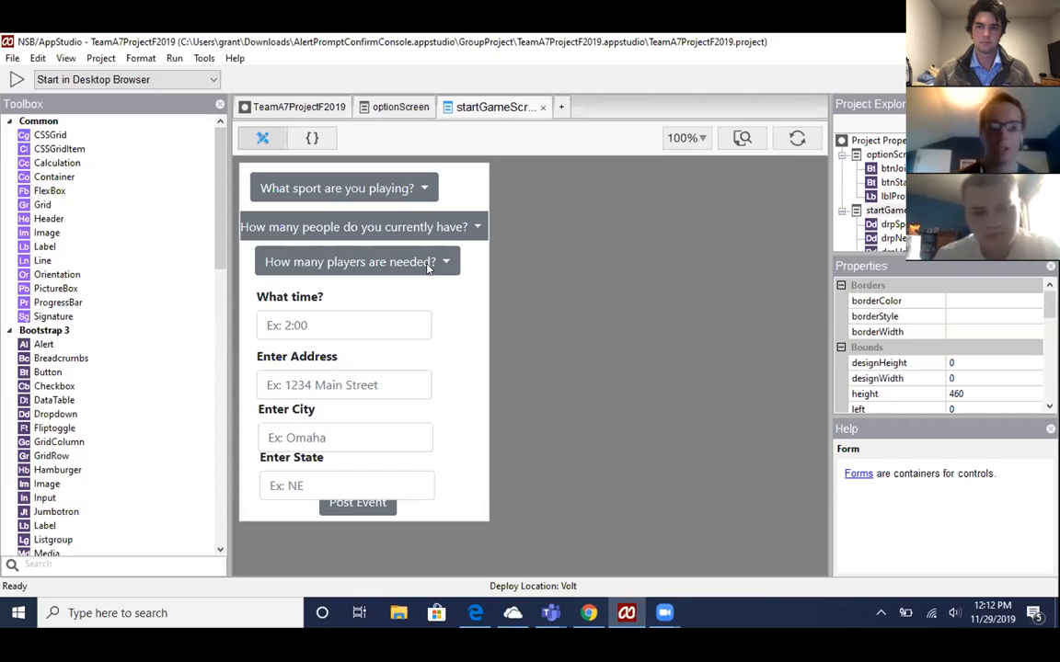
mouse_move(328, 304)
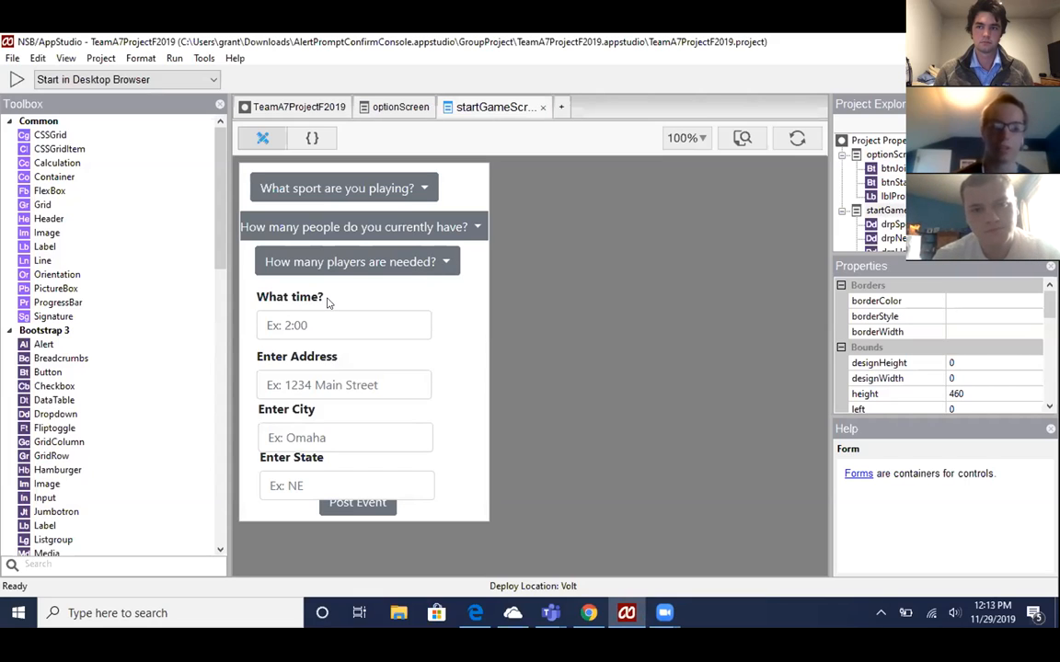
mouse_move(353, 440)
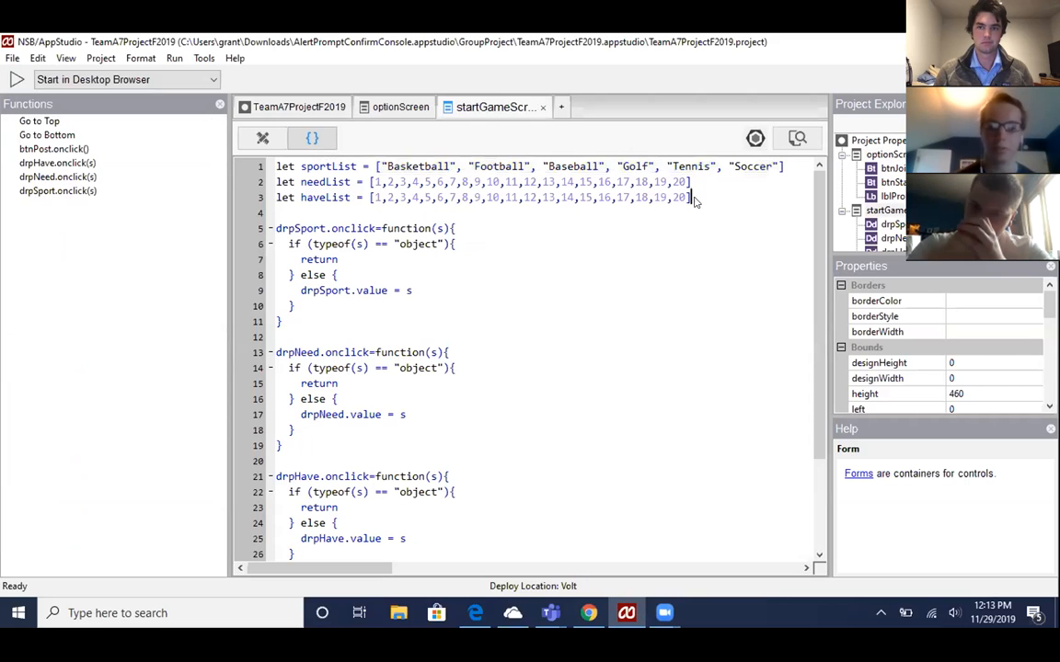
Select across the optionScreen design area with its join and start choices
left_click_drag(368, 182, 690, 197)
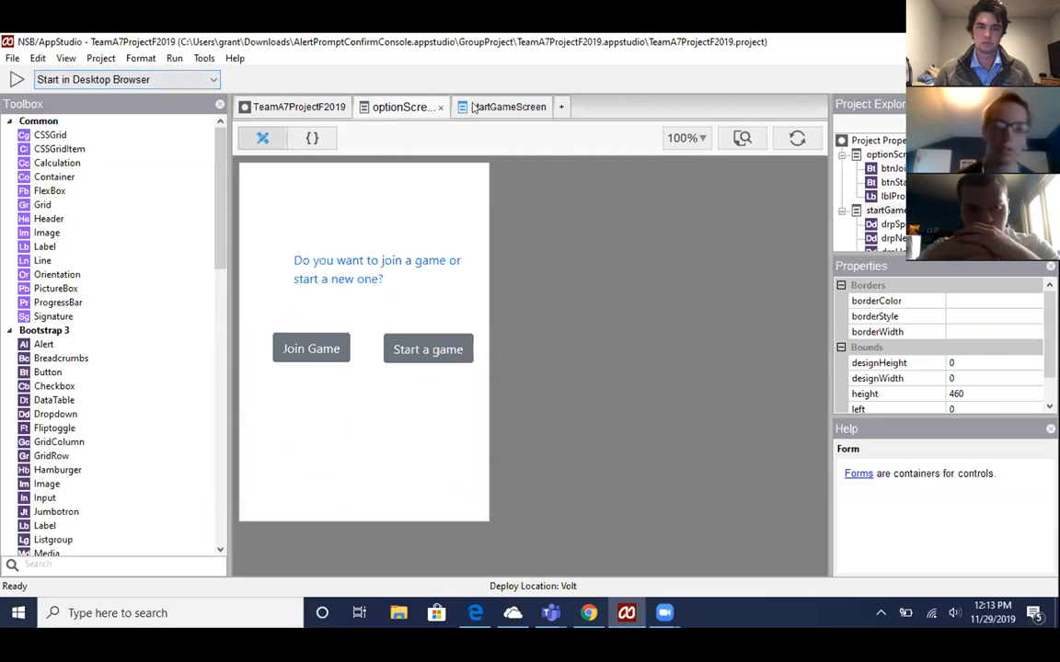
Run the app in the desktop browser, choose Basketball with 5 current and 10 needed players at 2:00
left_click(501, 106)
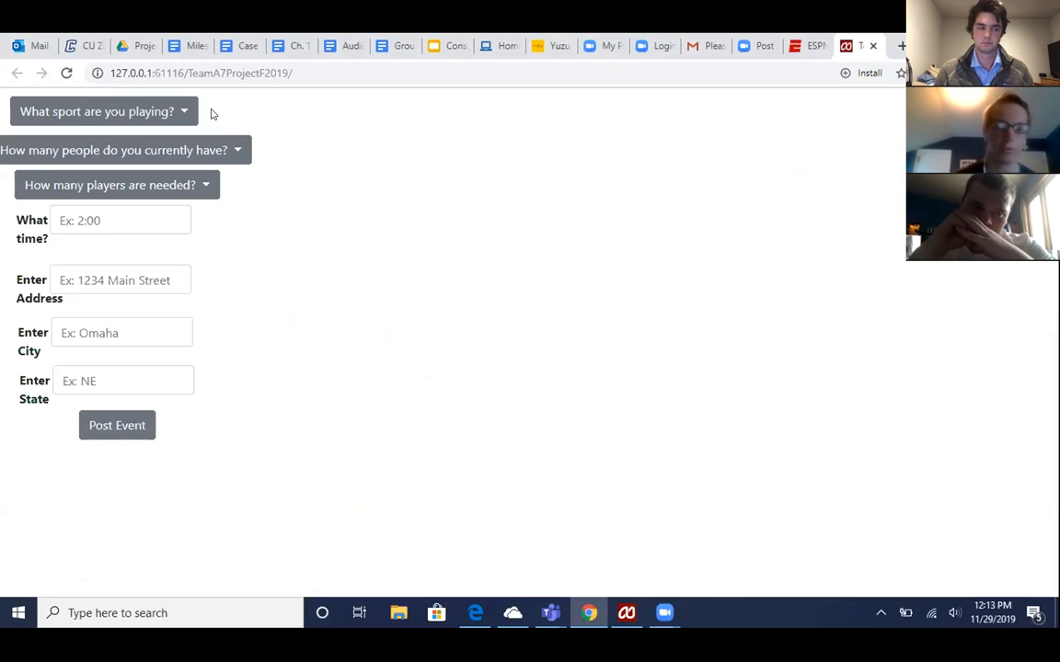
left_click(102, 110)
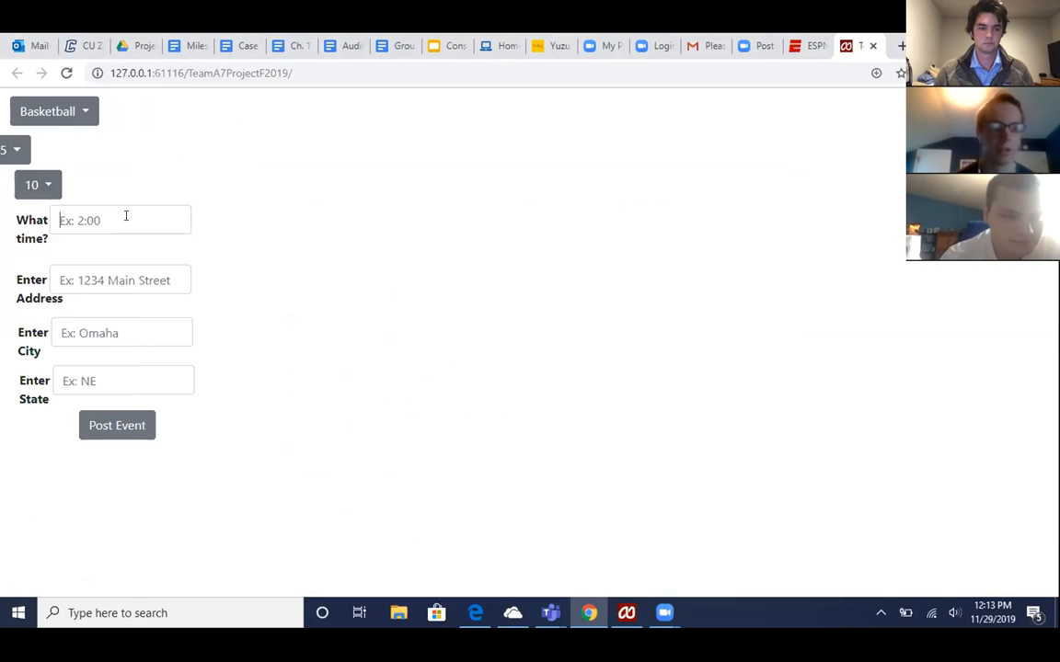
type("2:00")
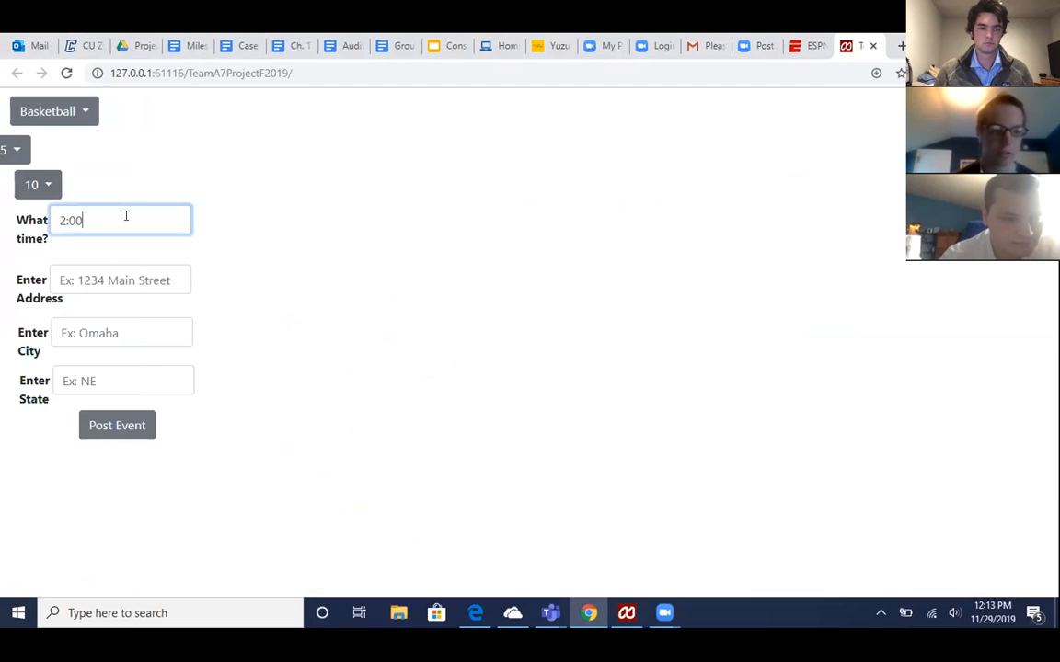
Enter the game address 1234 Main Street, city Omaha and state NE
left_click(121, 280)
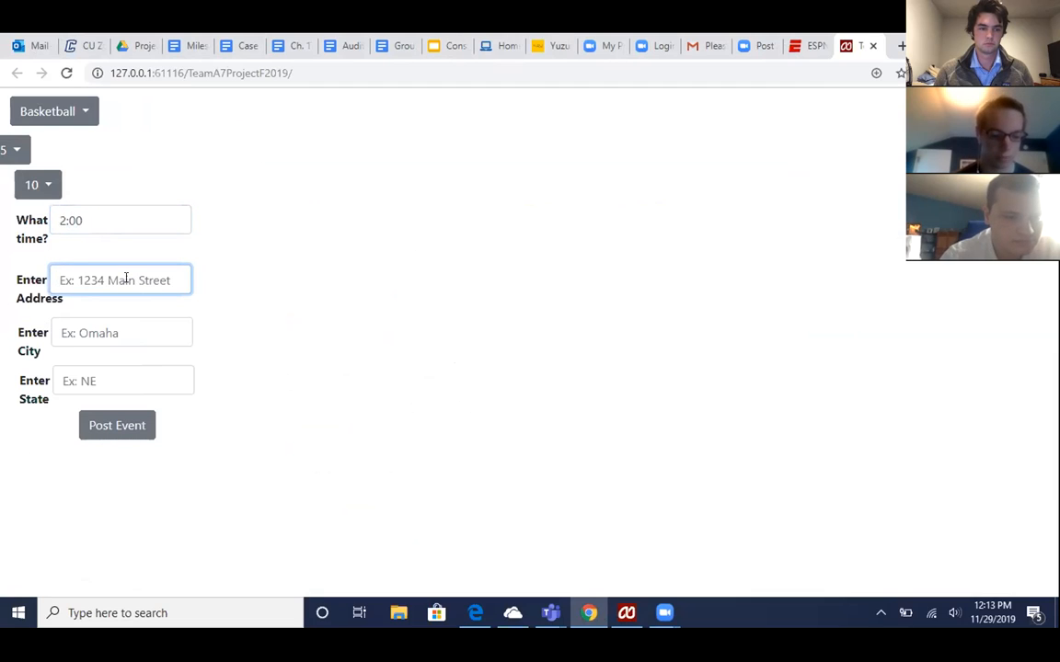
type("1234 Main")
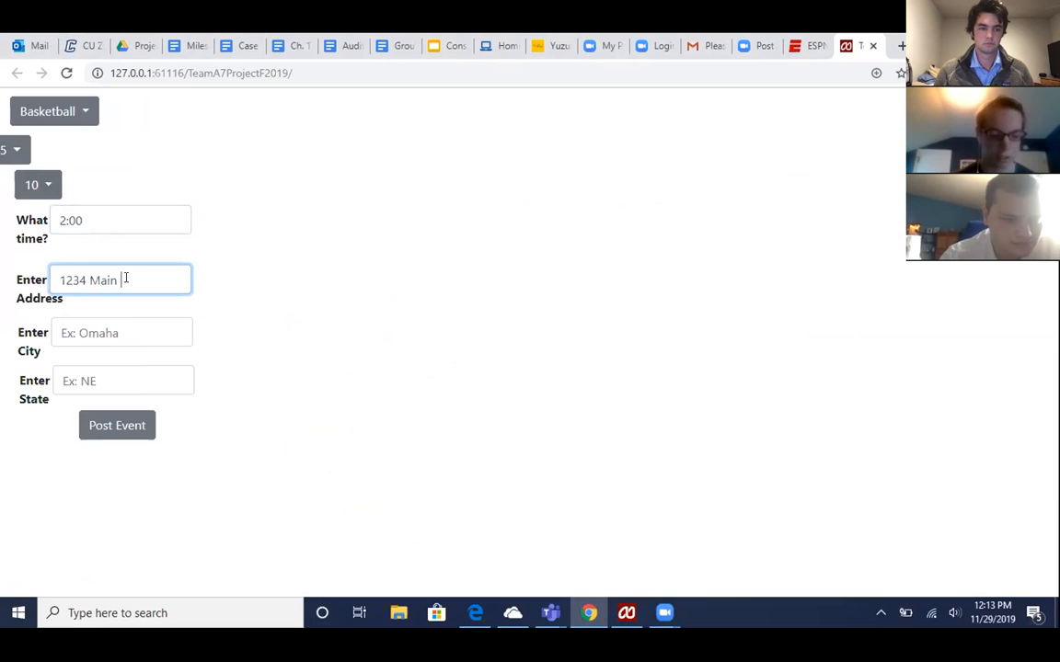
type("Street")
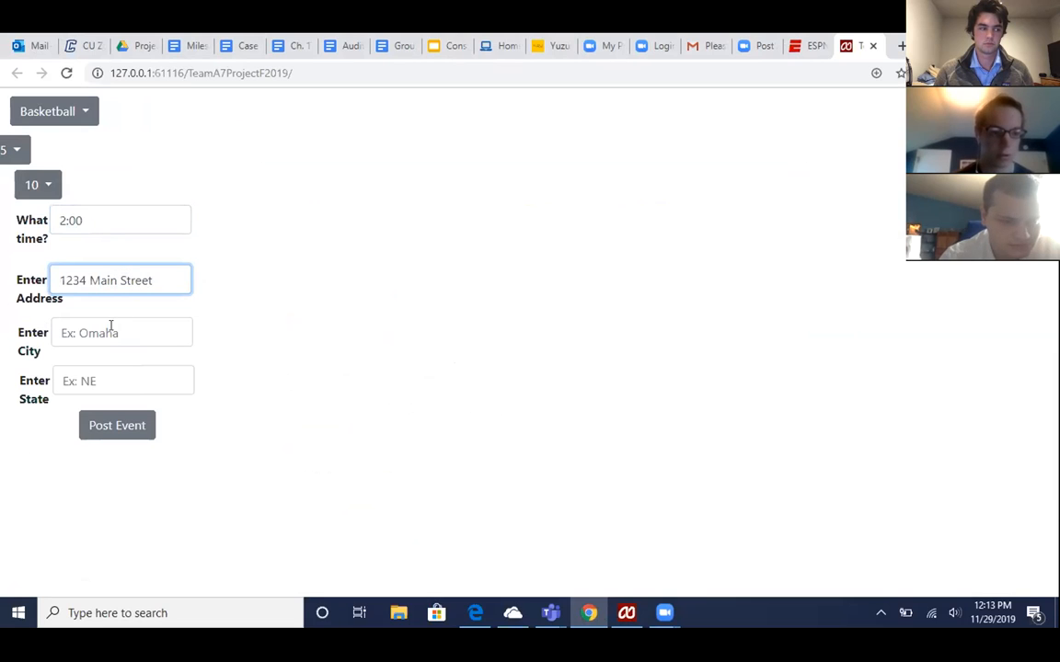
type("Oma")
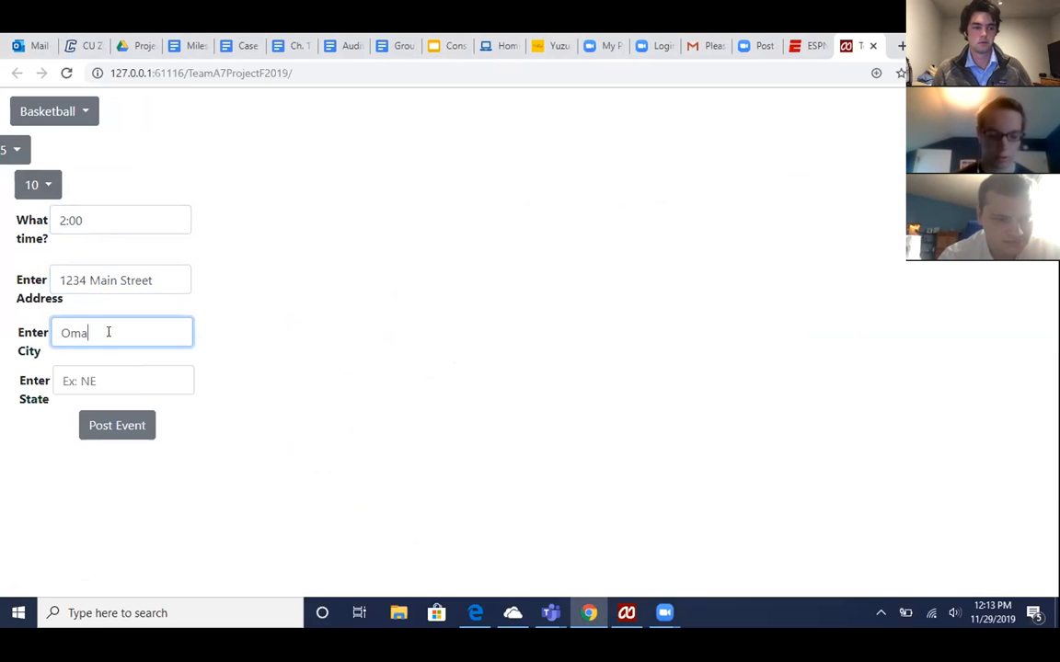
type("ha")
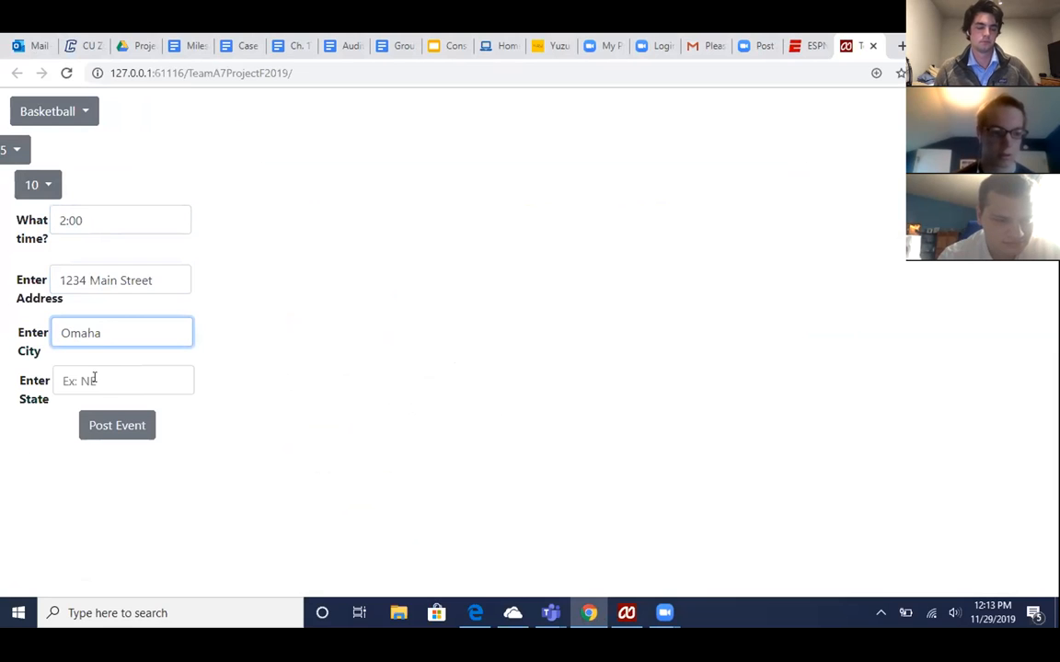
type("NE")
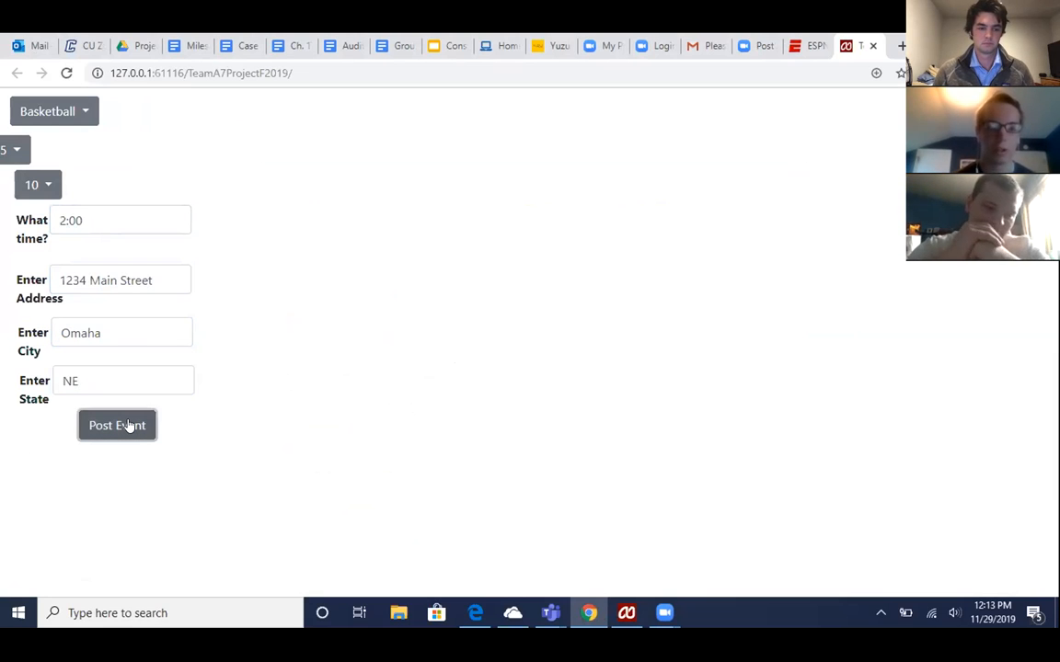
mouse_move(504, 73)
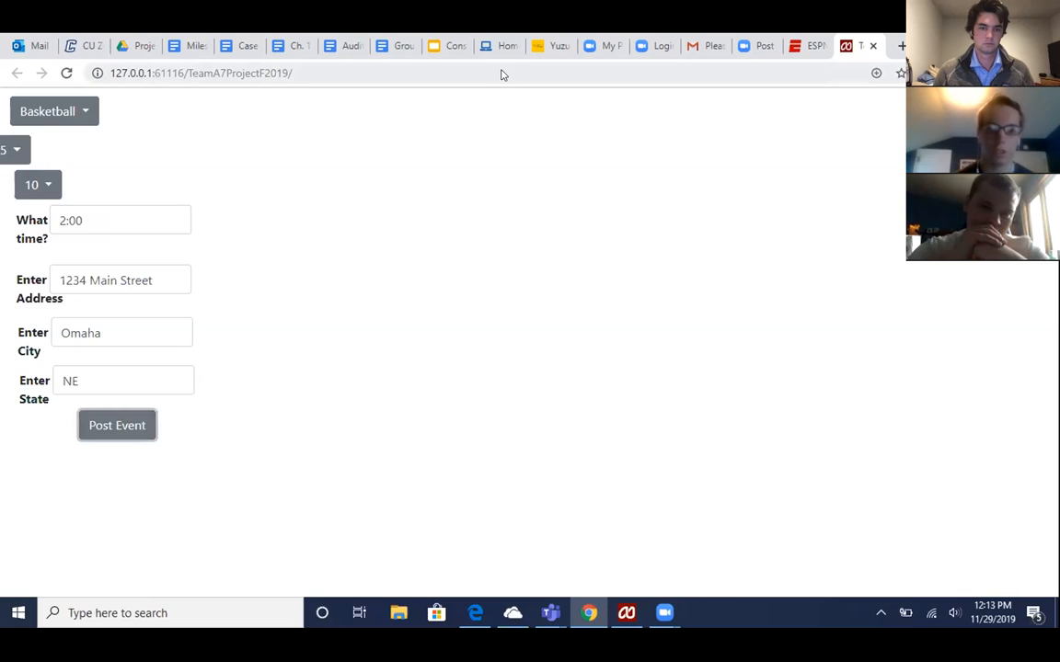
mouse_move(695, 237)
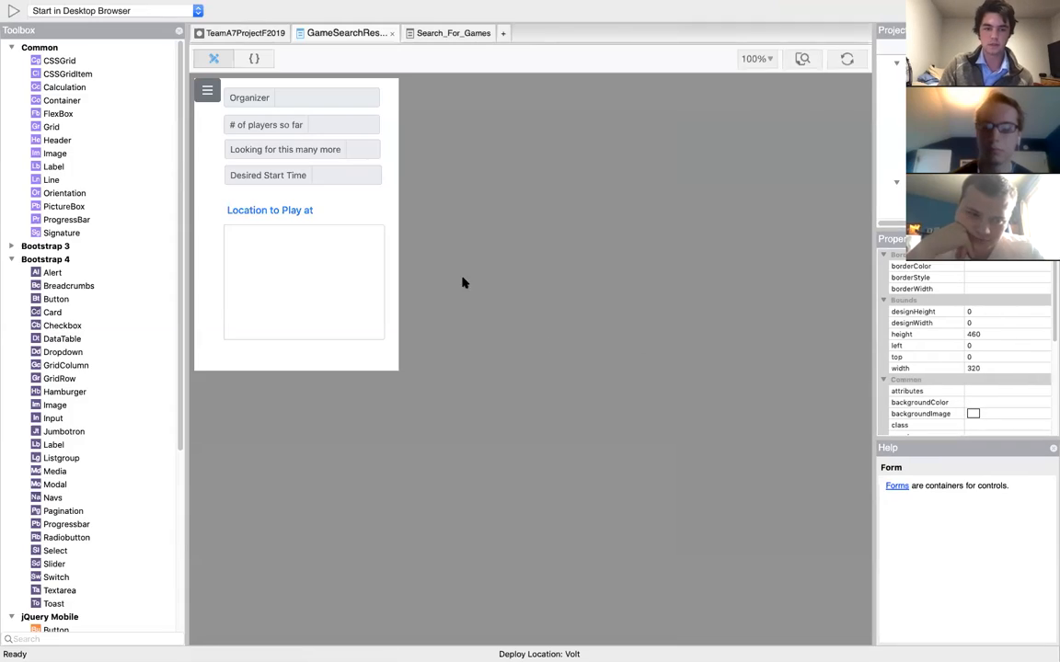
mouse_move(371, 278)
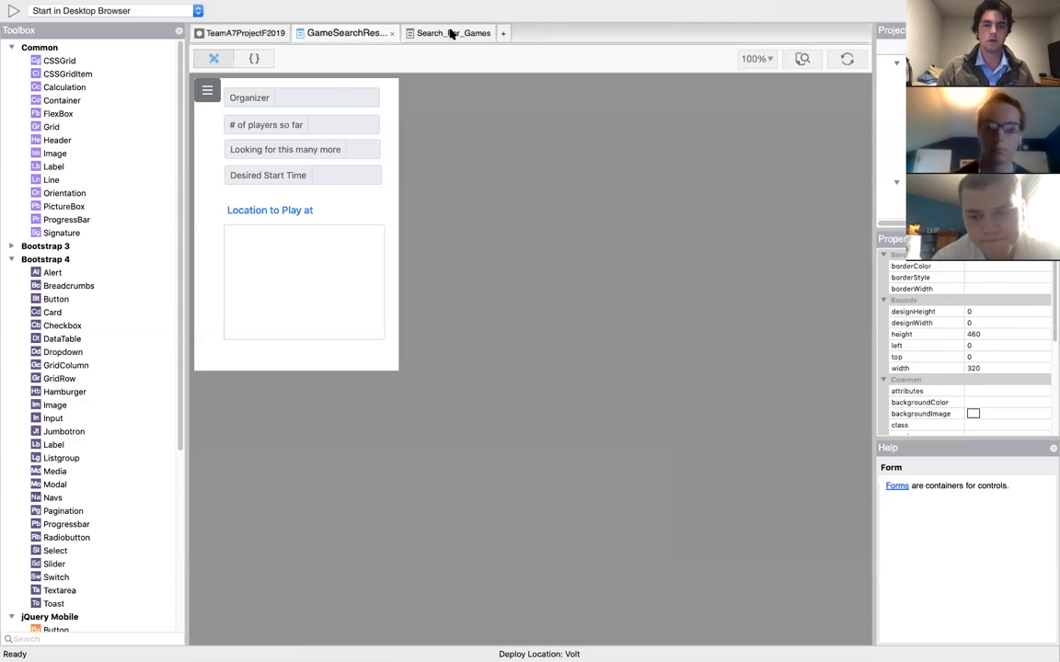
Show the Search_For_Games form with sport dropdown, city field, Search and available-games list
left_click(449, 33)
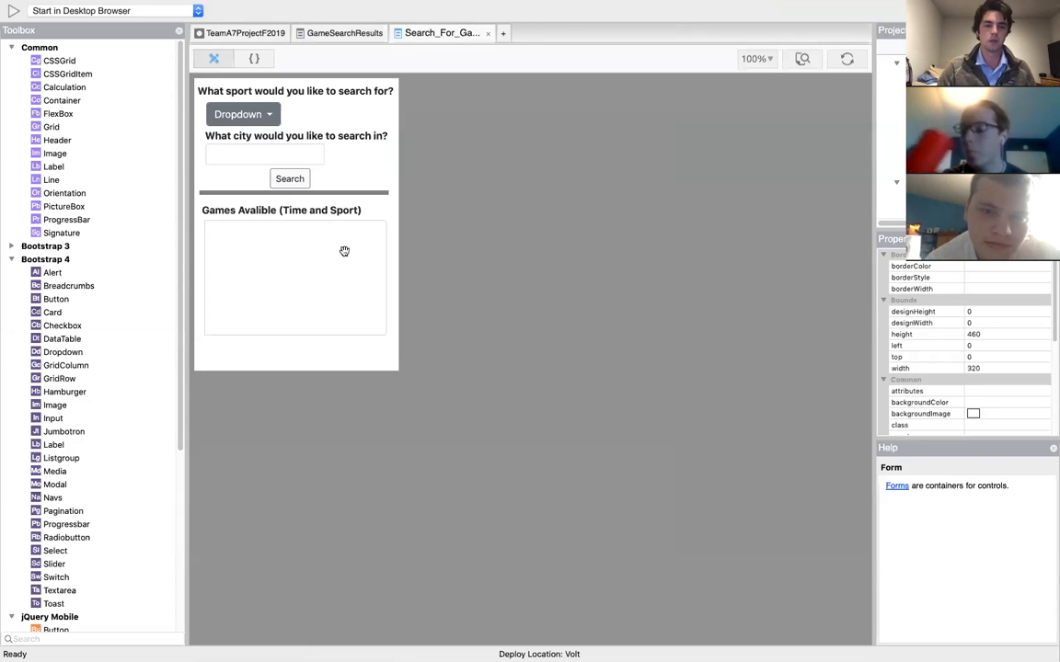
mouse_move(312, 243)
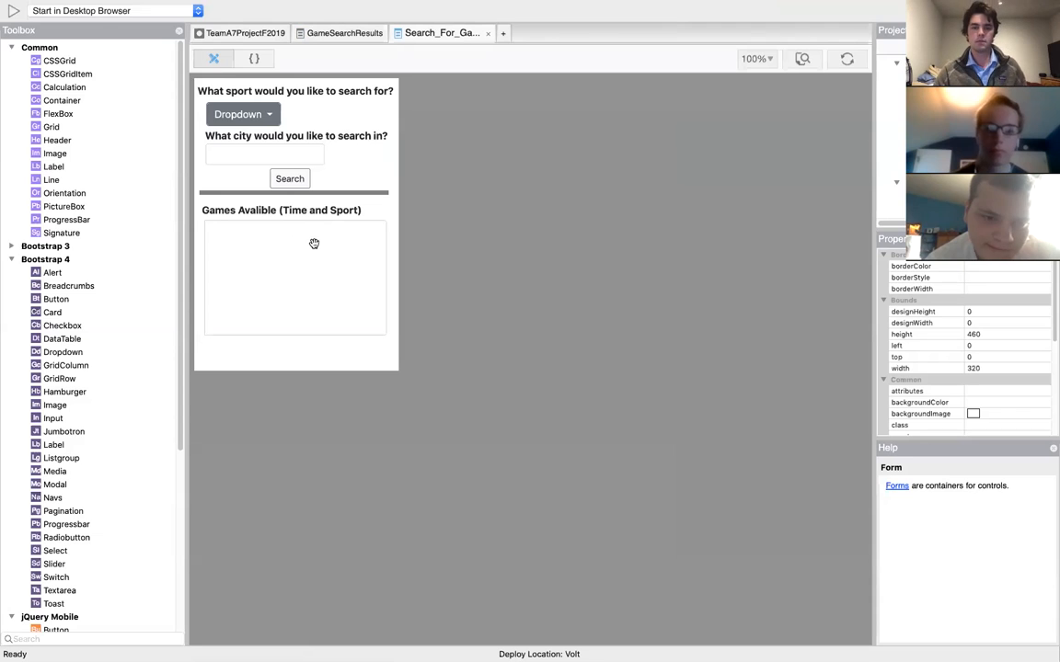
Show the GameSearchResults form listing organizer, player counts, start time and location
left_click(346, 33)
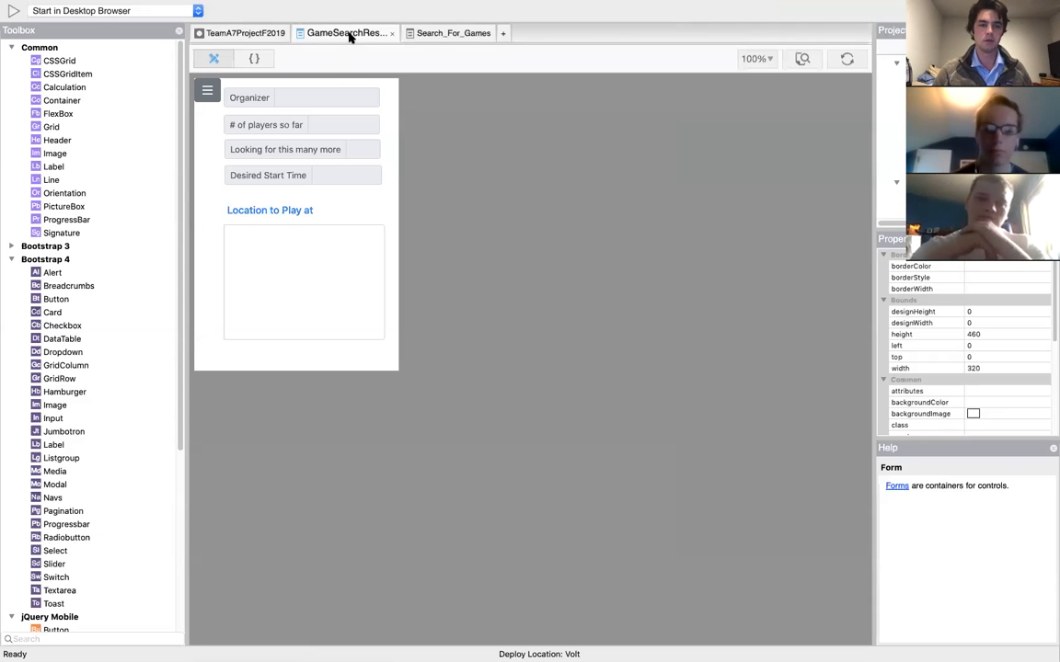
mouse_move(333, 96)
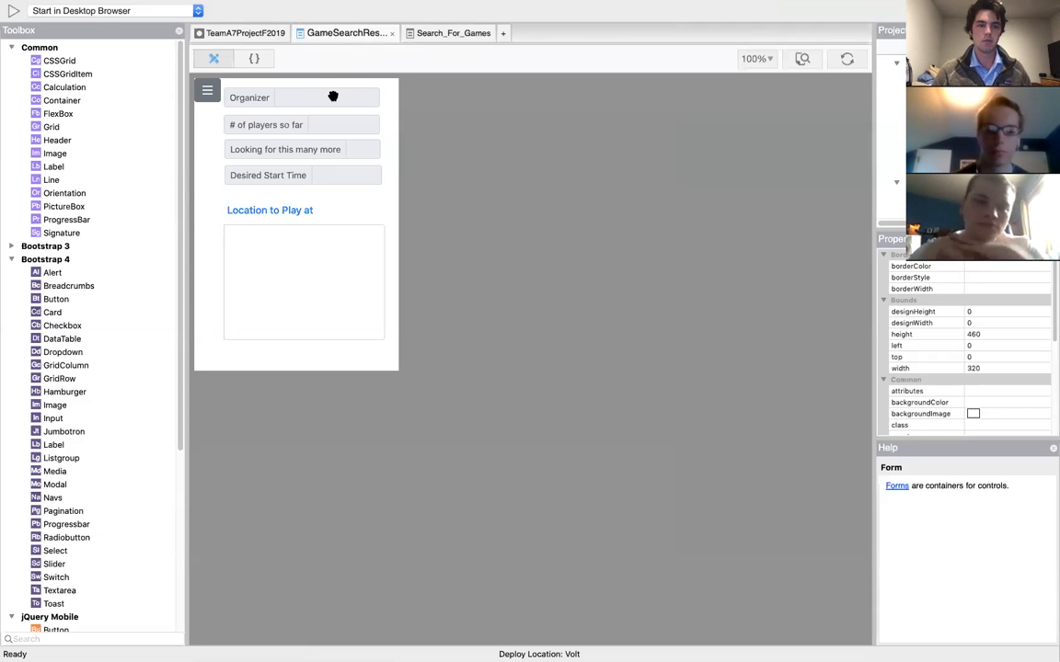
mouse_move(357, 125)
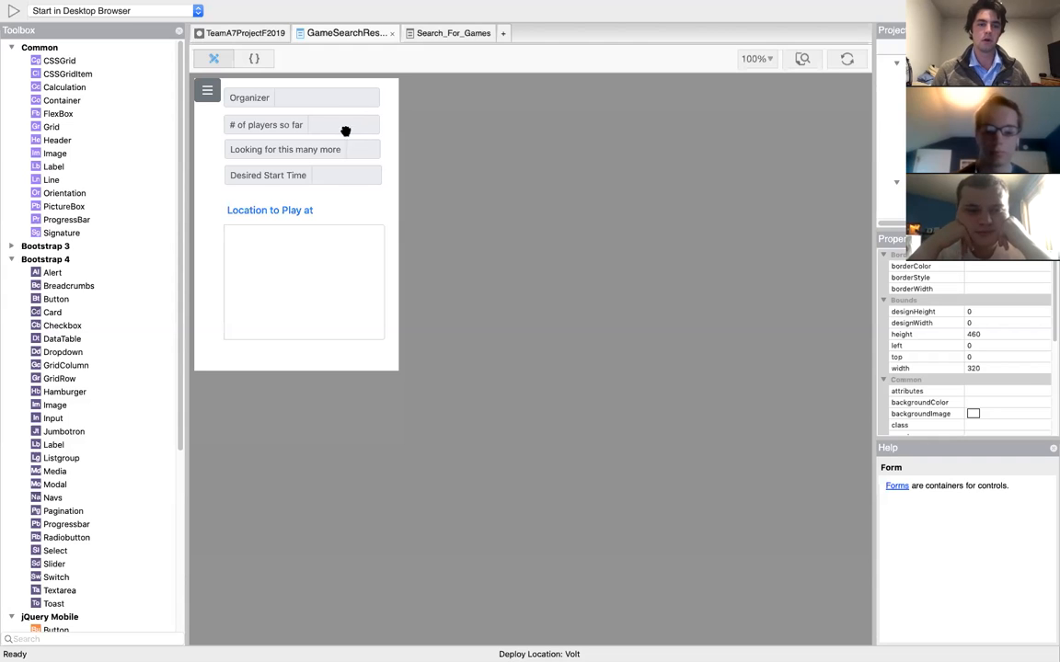
mouse_move(352, 147)
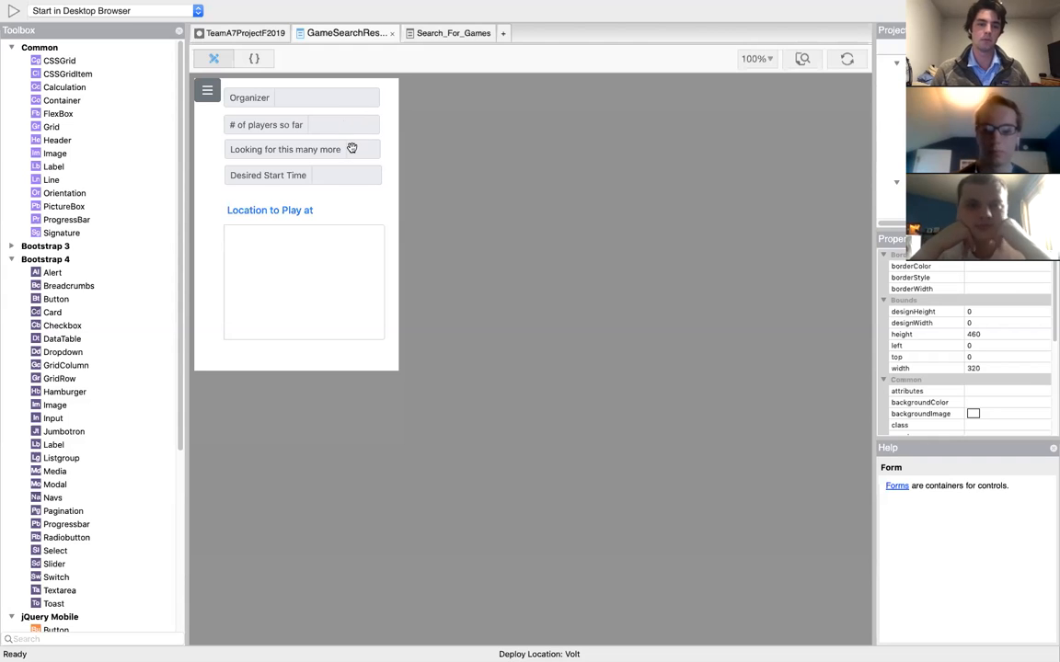
mouse_move(346, 177)
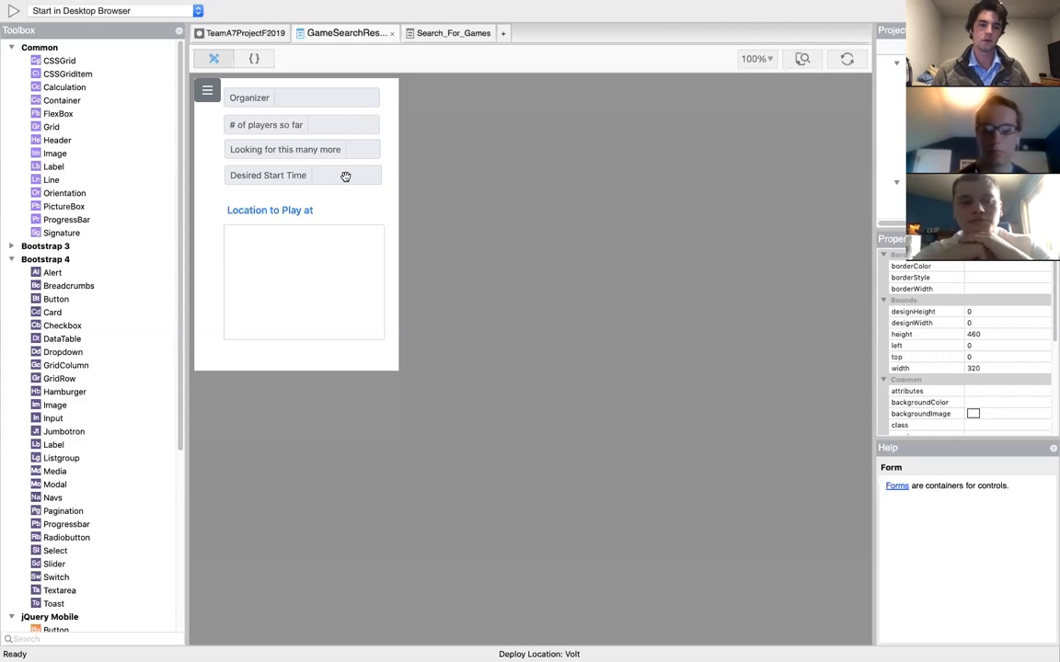
mouse_move(296, 269)
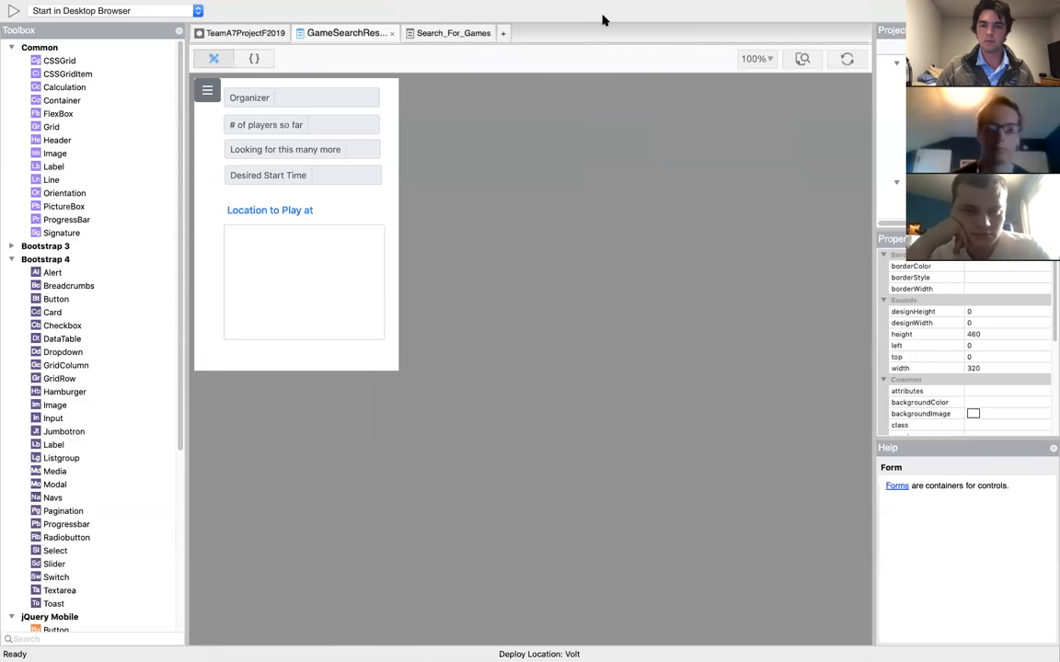
mouse_move(563, 19)
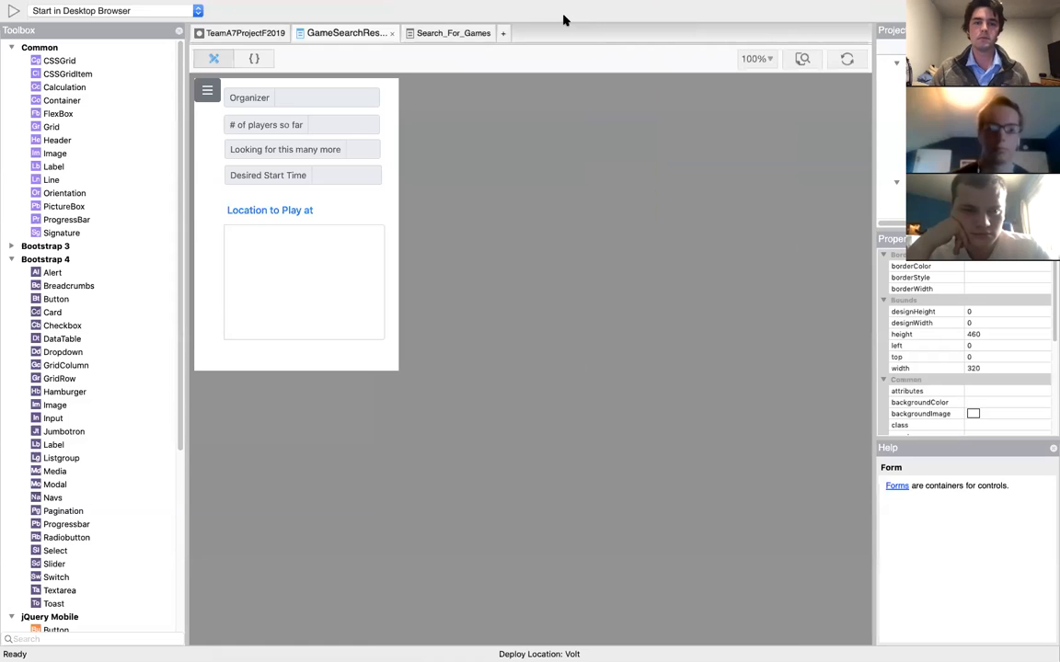